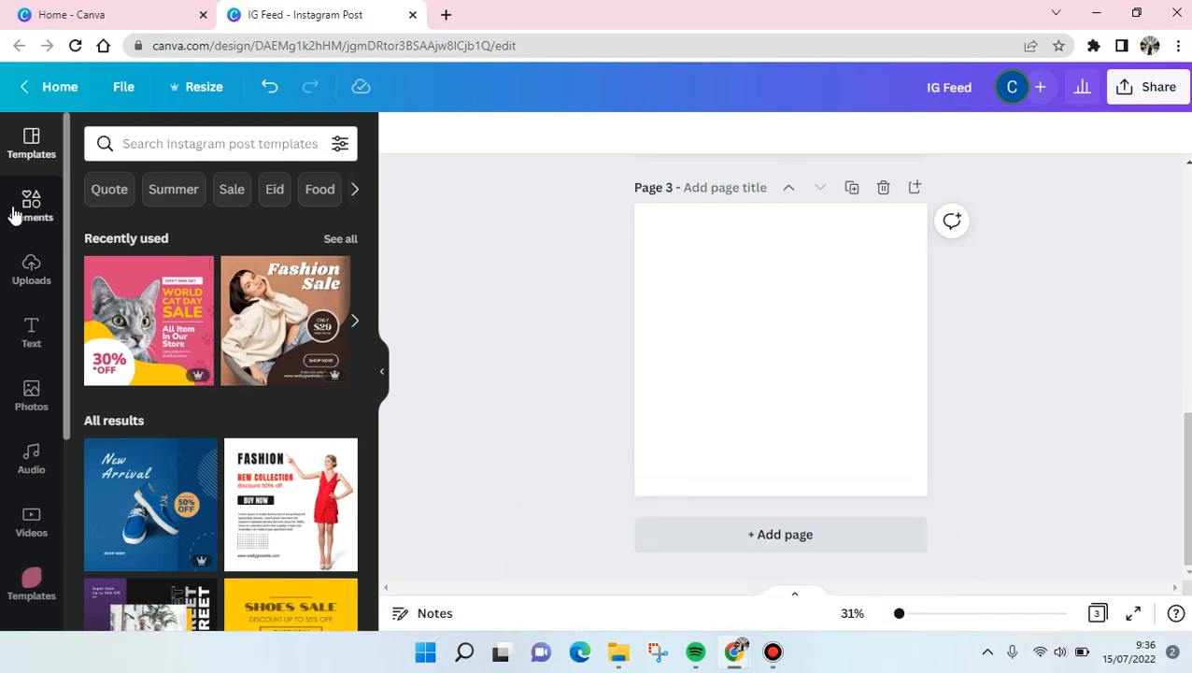
# - Search the Elements panel for 'gradient' graphics beside the blank page 3
pyautogui.click(30, 206)
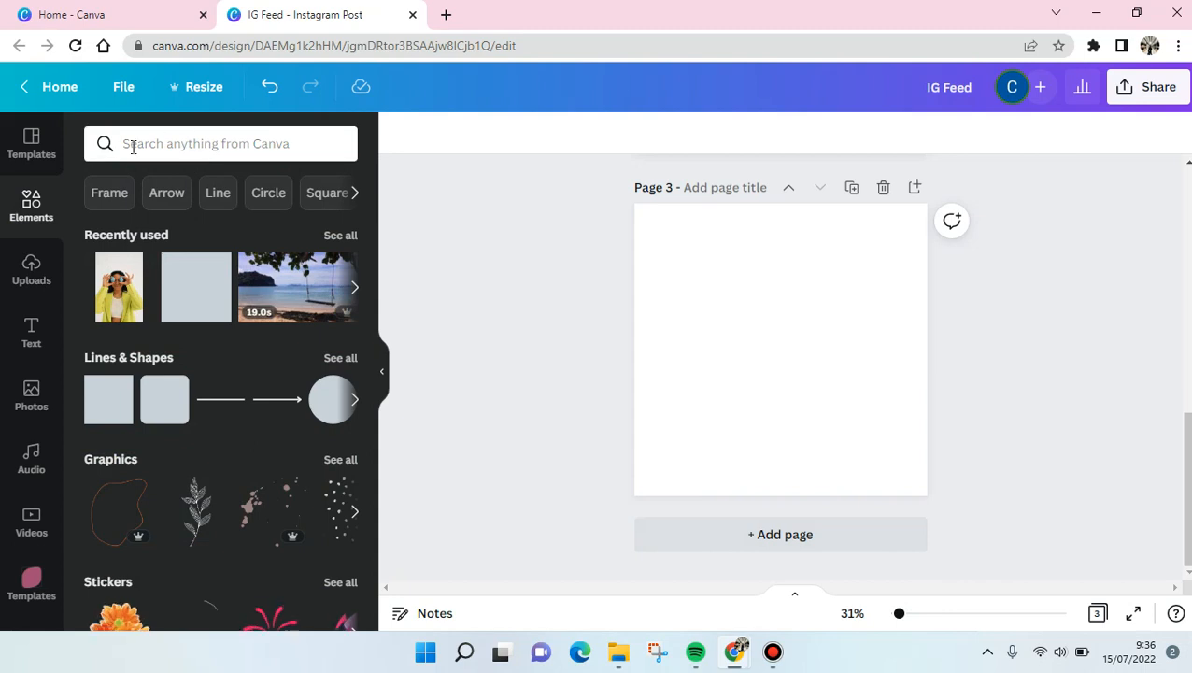
pyautogui.click(220, 143)
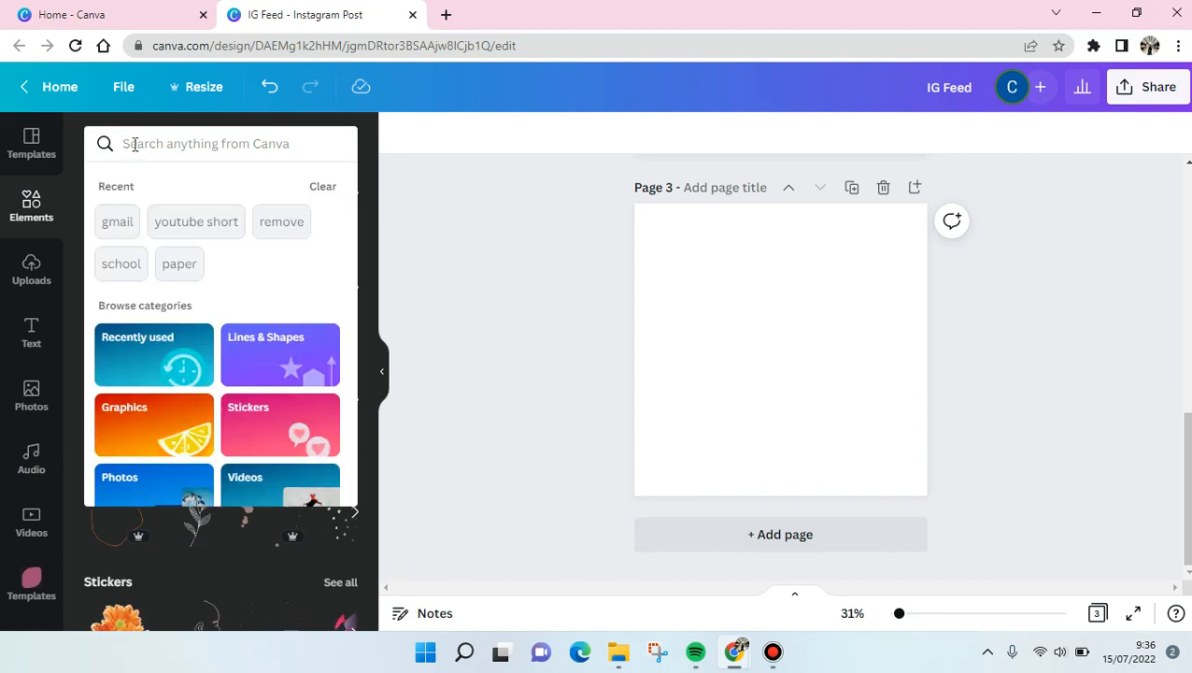
pyautogui.write('gradient')
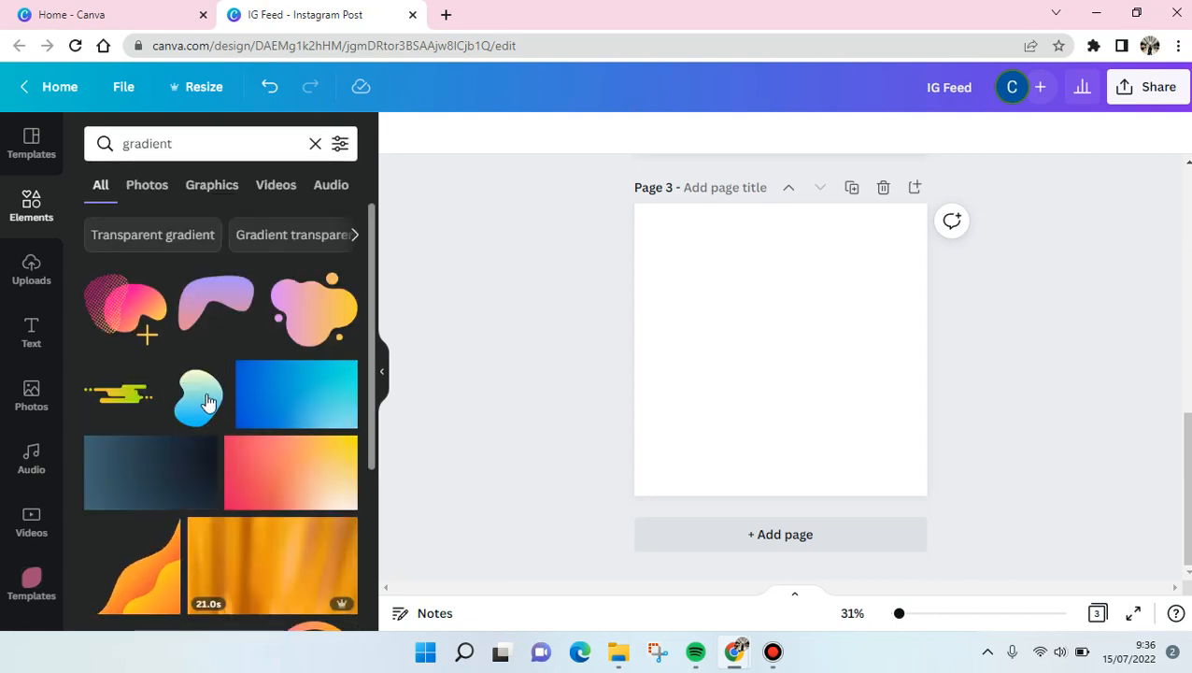
pyautogui.scroll(-3)
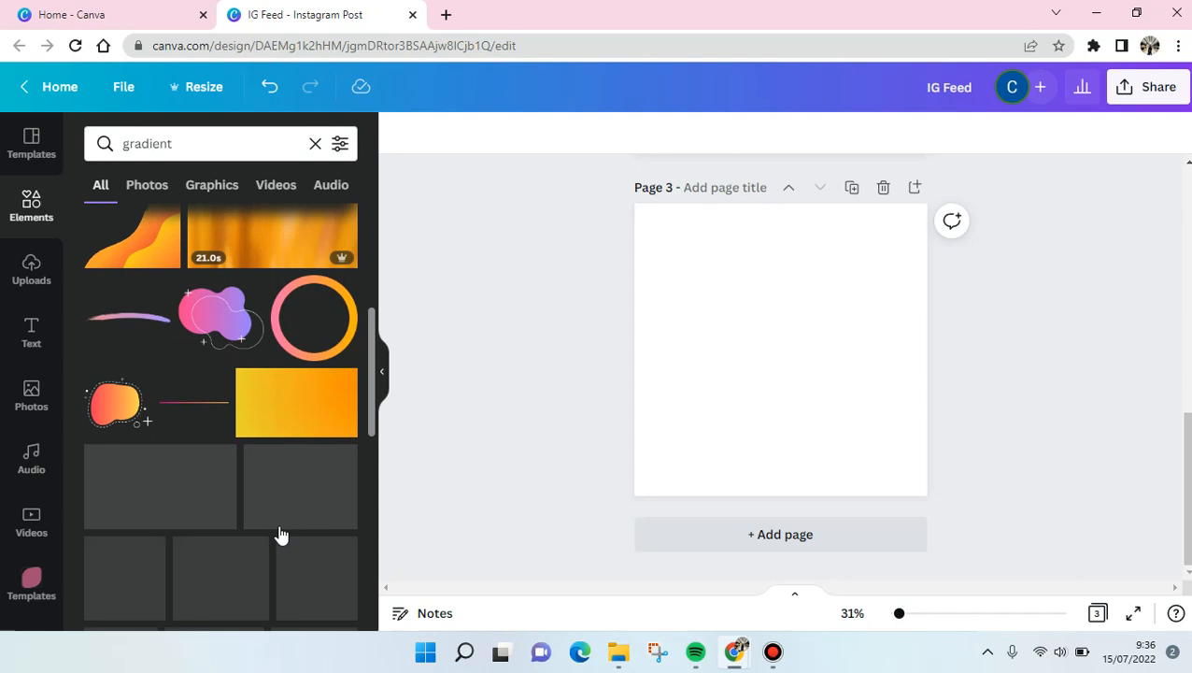
pyautogui.scroll(-3)
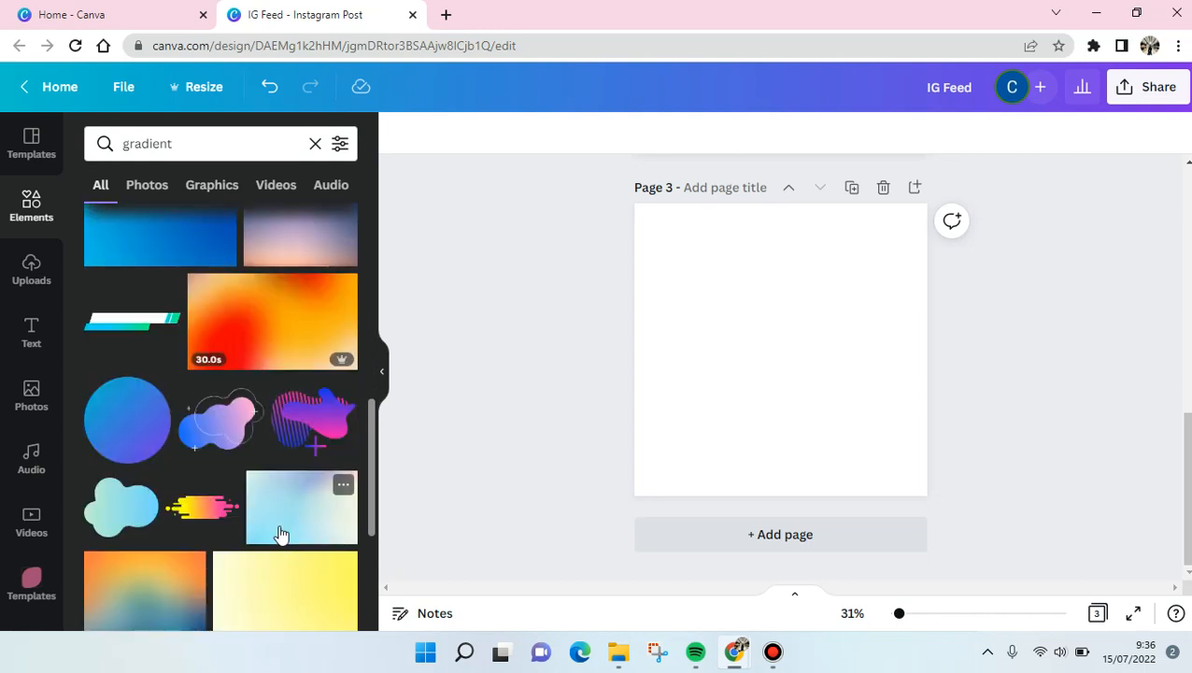
pyautogui.scroll(-3)
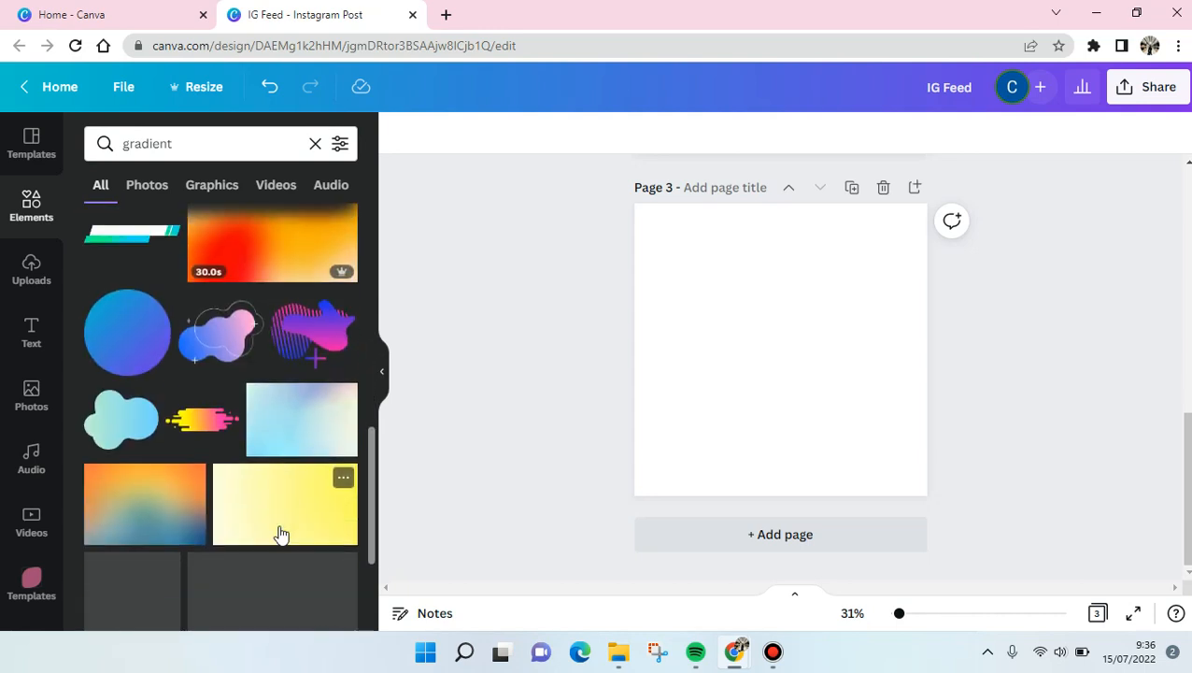
pyautogui.scroll(-3)
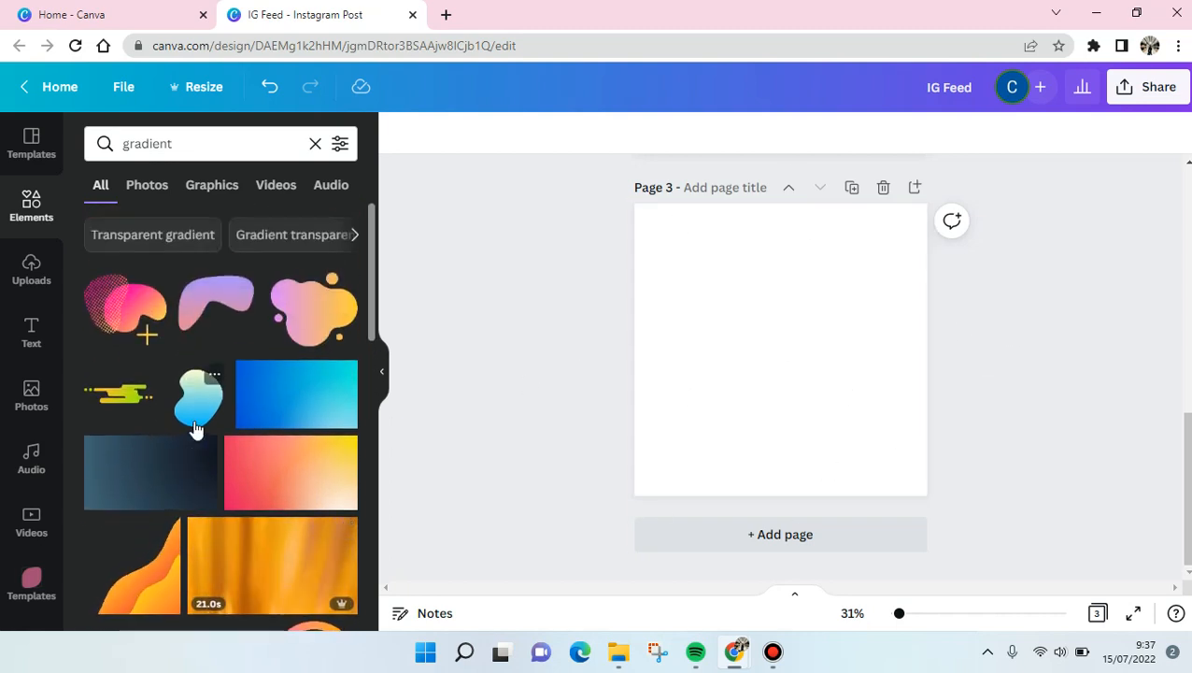
pyautogui.moveTo(308, 444)
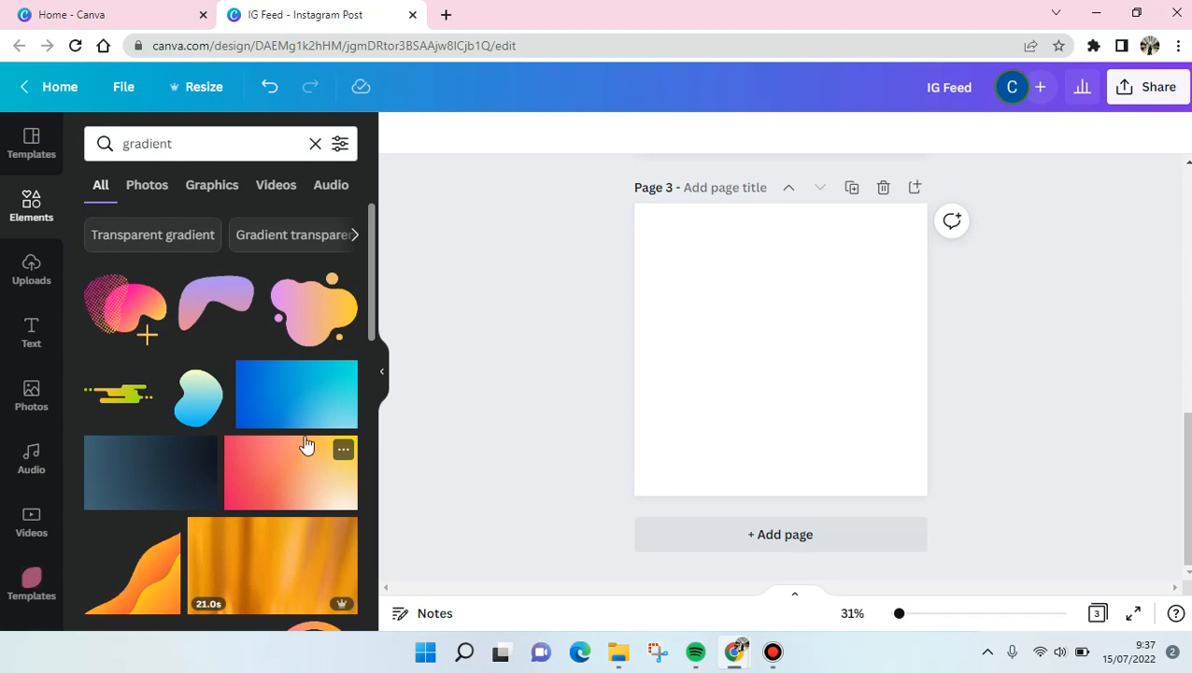
pyautogui.moveTo(205, 510)
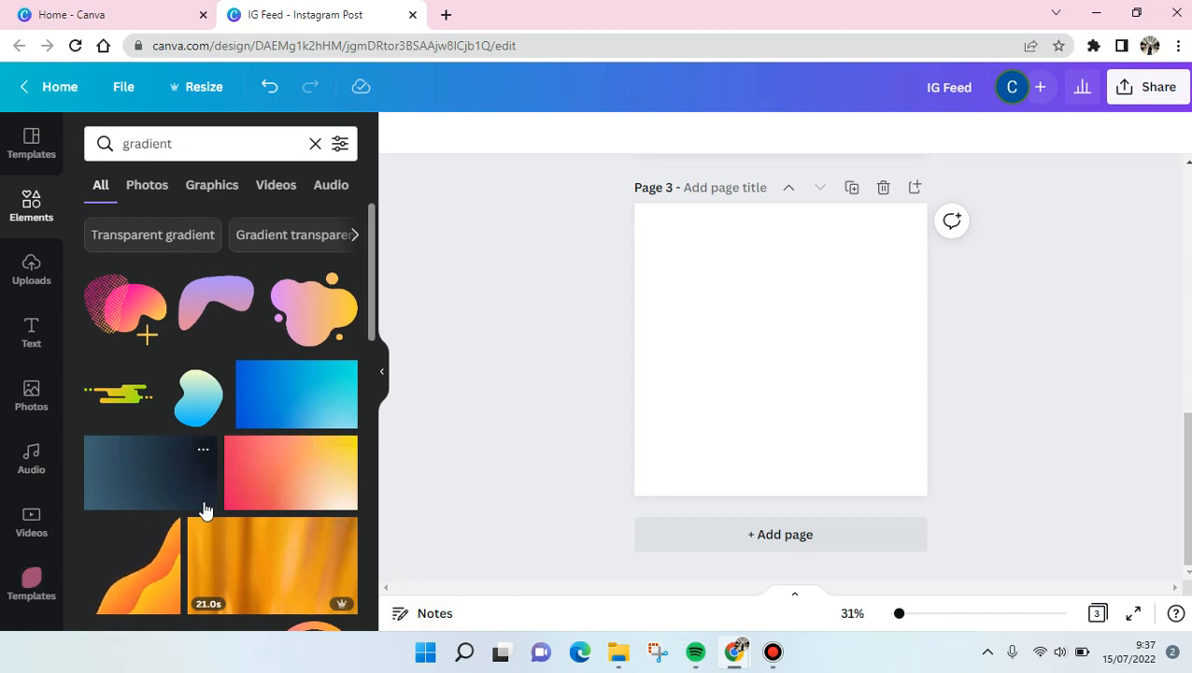
pyautogui.click(291, 472)
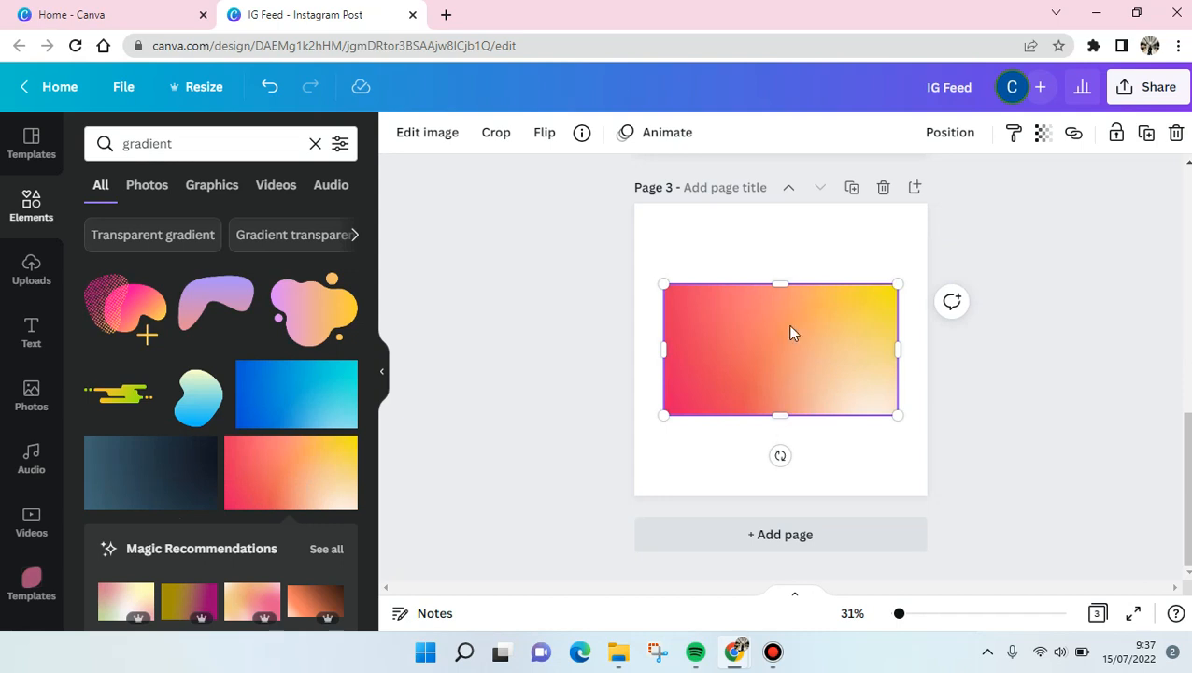
pyautogui.rightClick(789, 332)
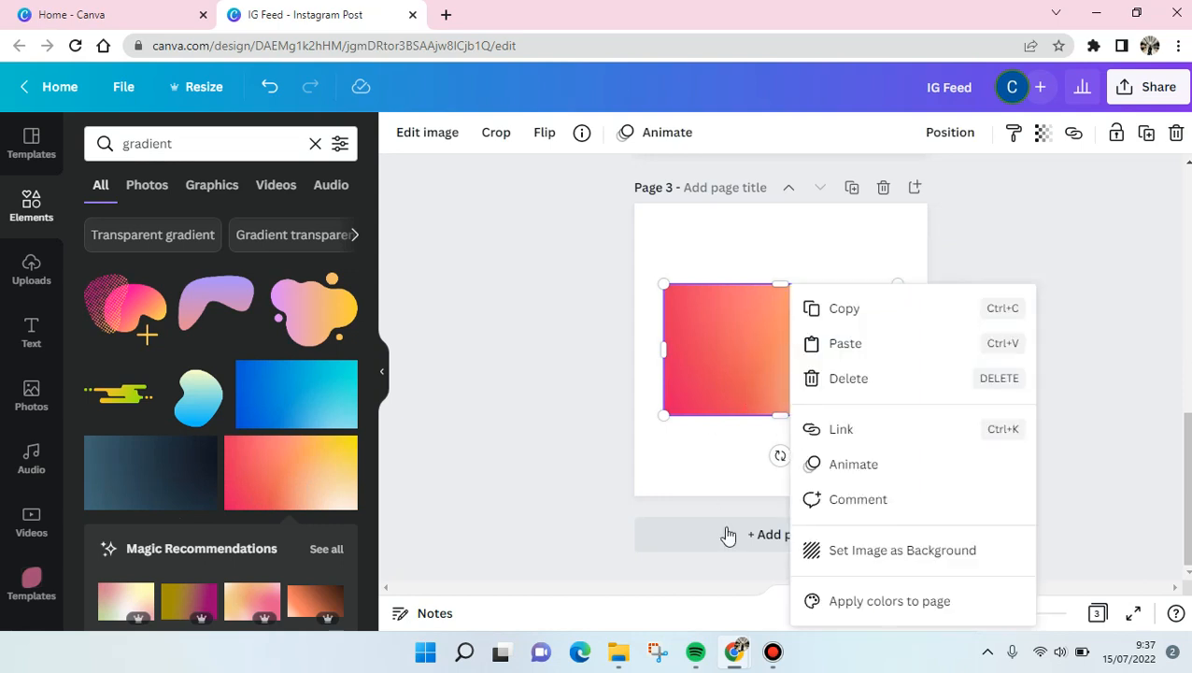
pyautogui.click(902, 550)
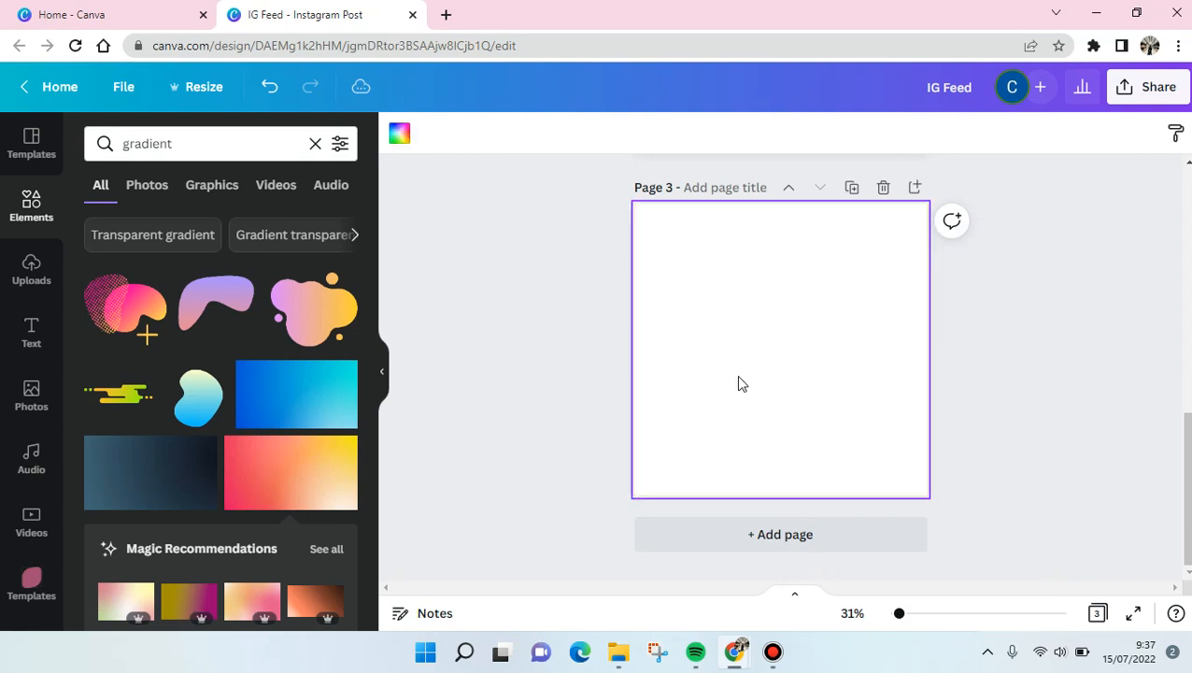
# - Insert the blue-to-purple gradient circle from the gradient results onto page 3
pyautogui.scroll(-3)
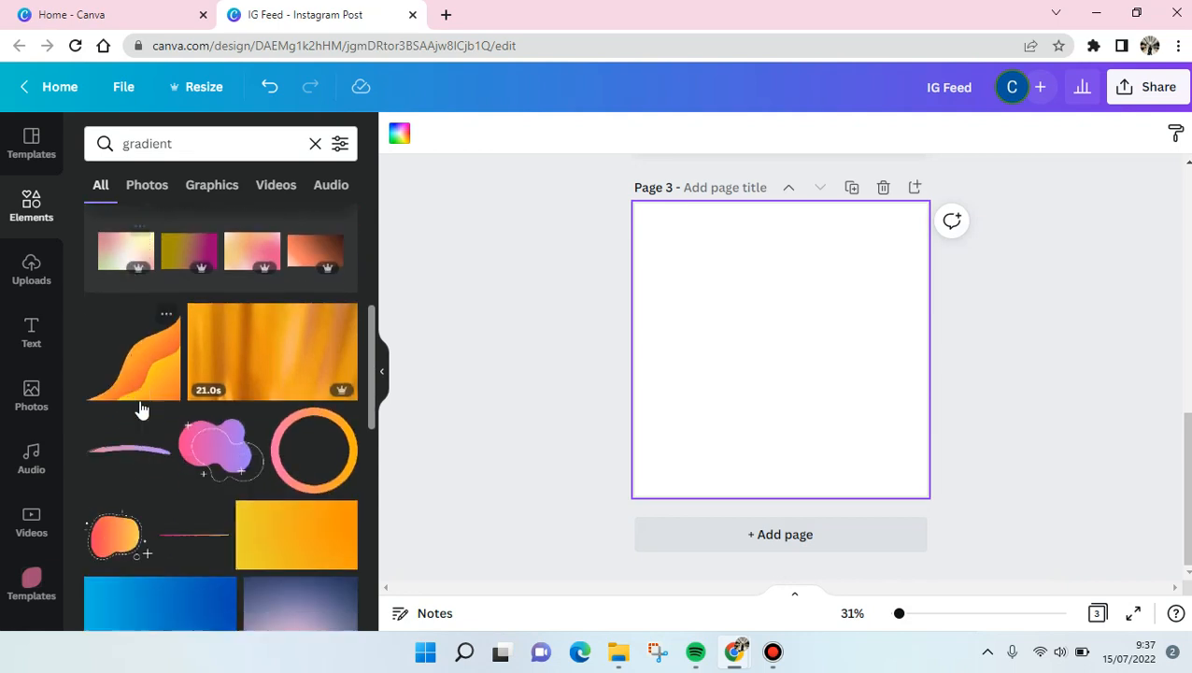
pyautogui.scroll(-3)
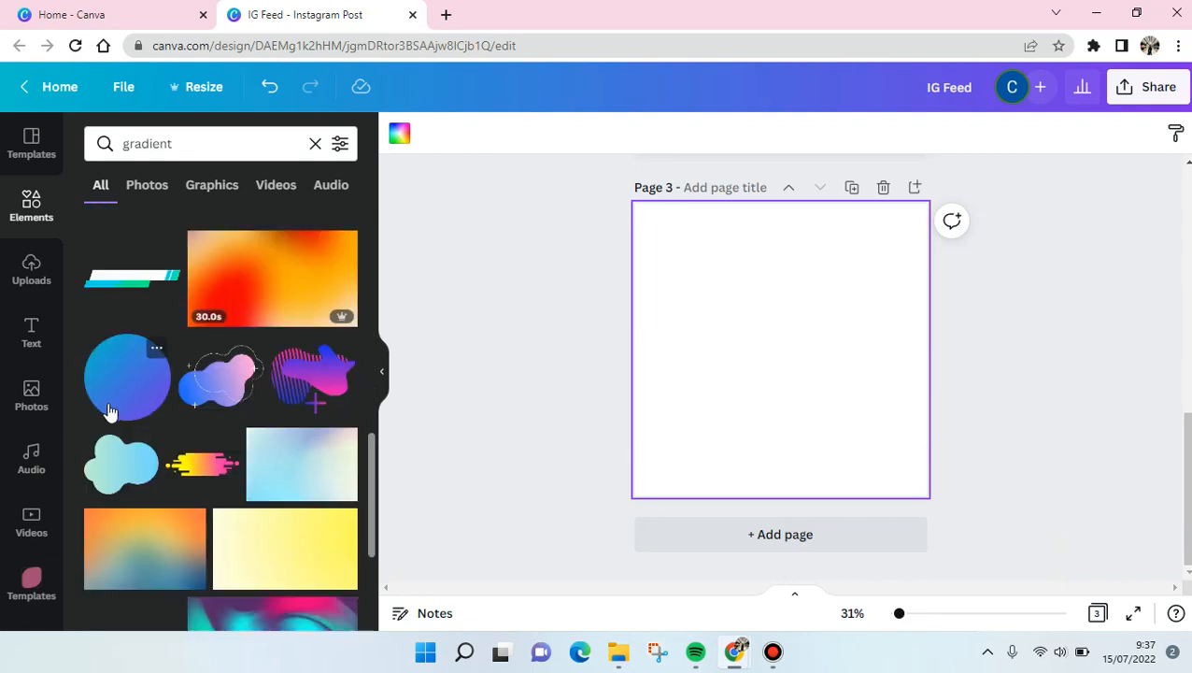
pyautogui.click(127, 377)
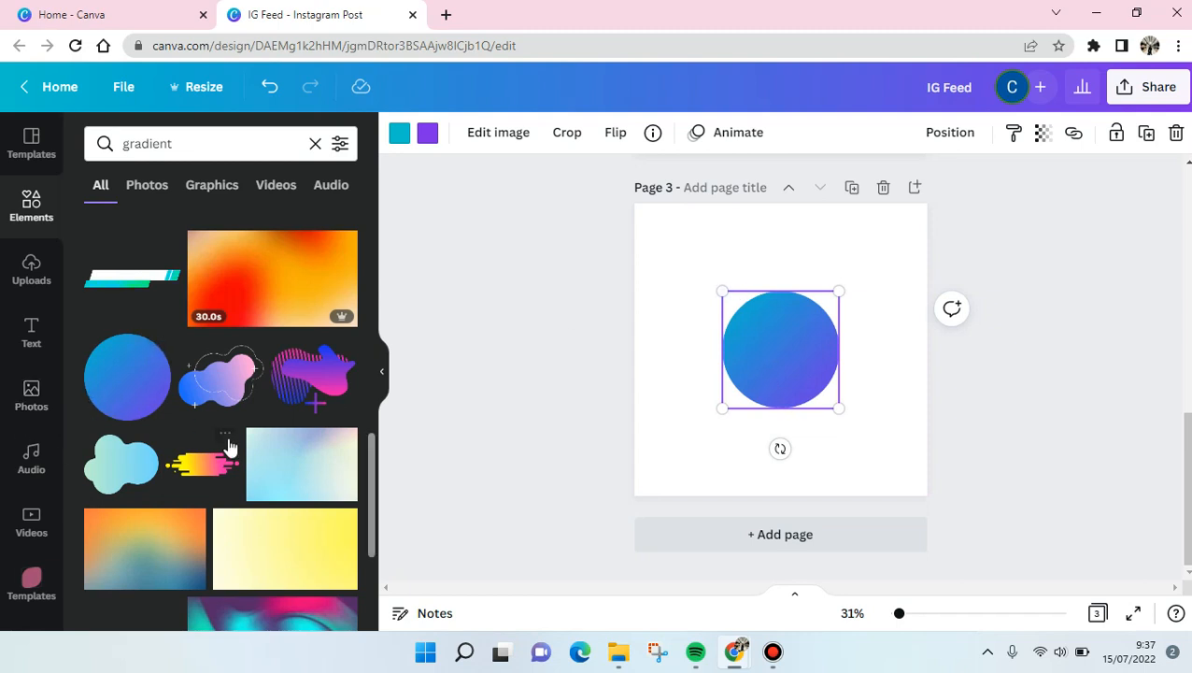
pyautogui.scroll(-3)
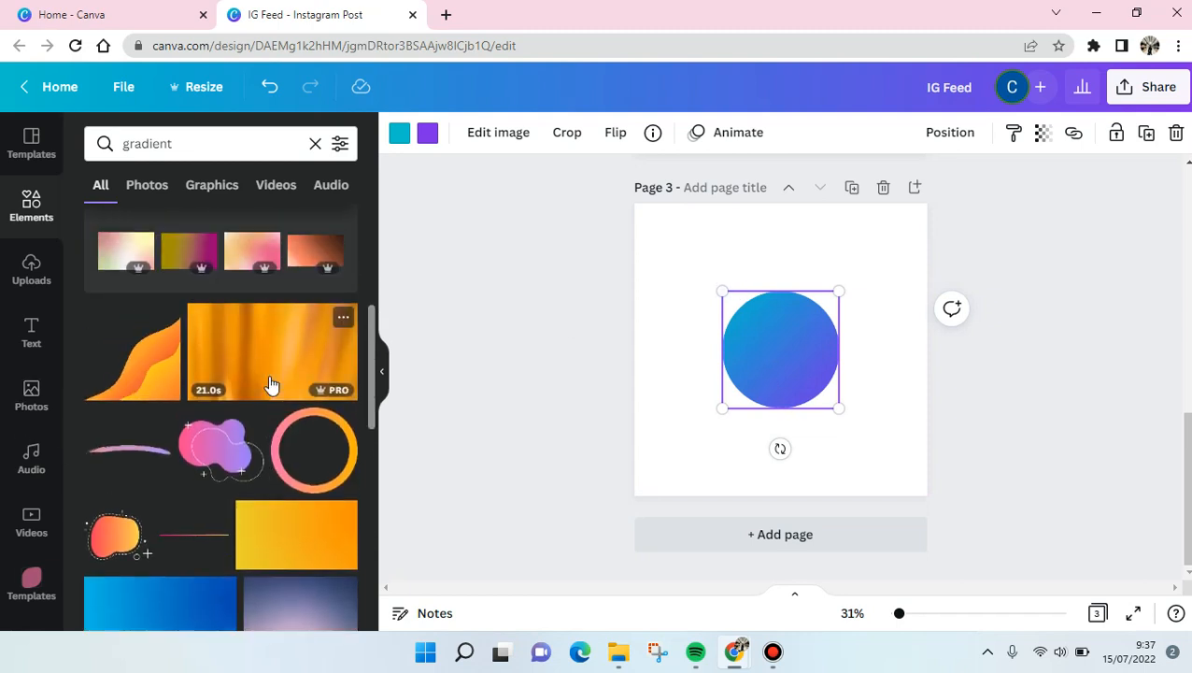
pyautogui.scroll(-3)
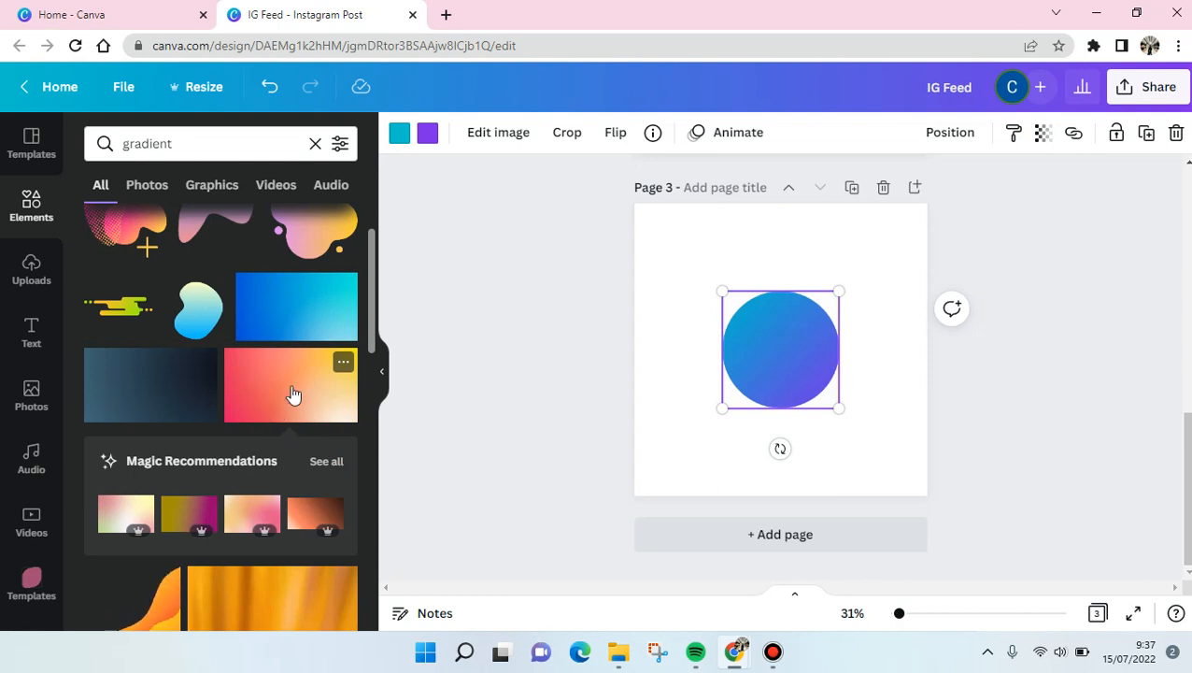
pyautogui.moveTo(754, 352)
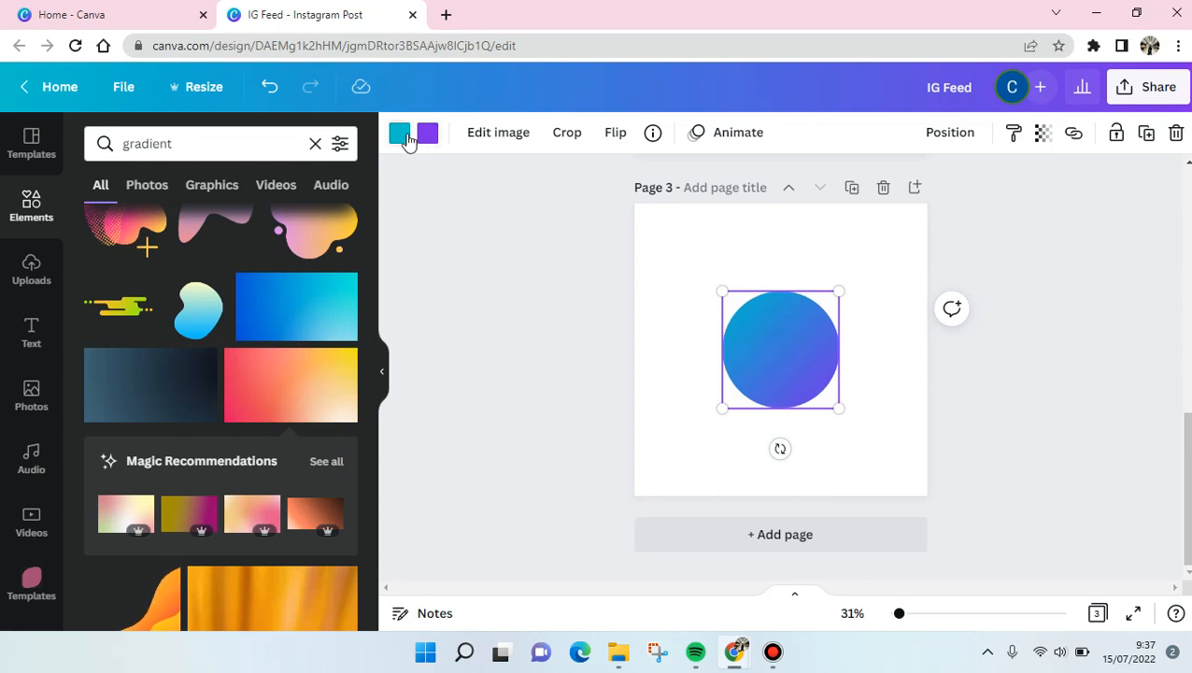
# - Recolour the circle pink to orange, then enlarge and centre it on the page
pyautogui.click(399, 131)
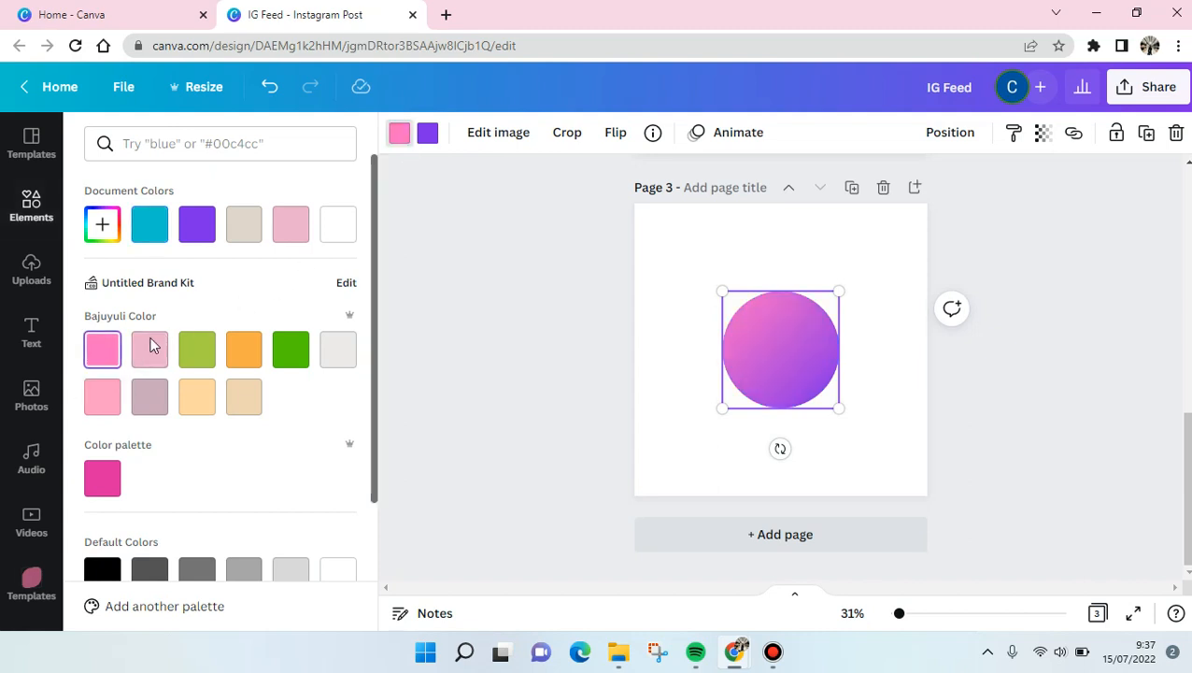
pyautogui.click(244, 349)
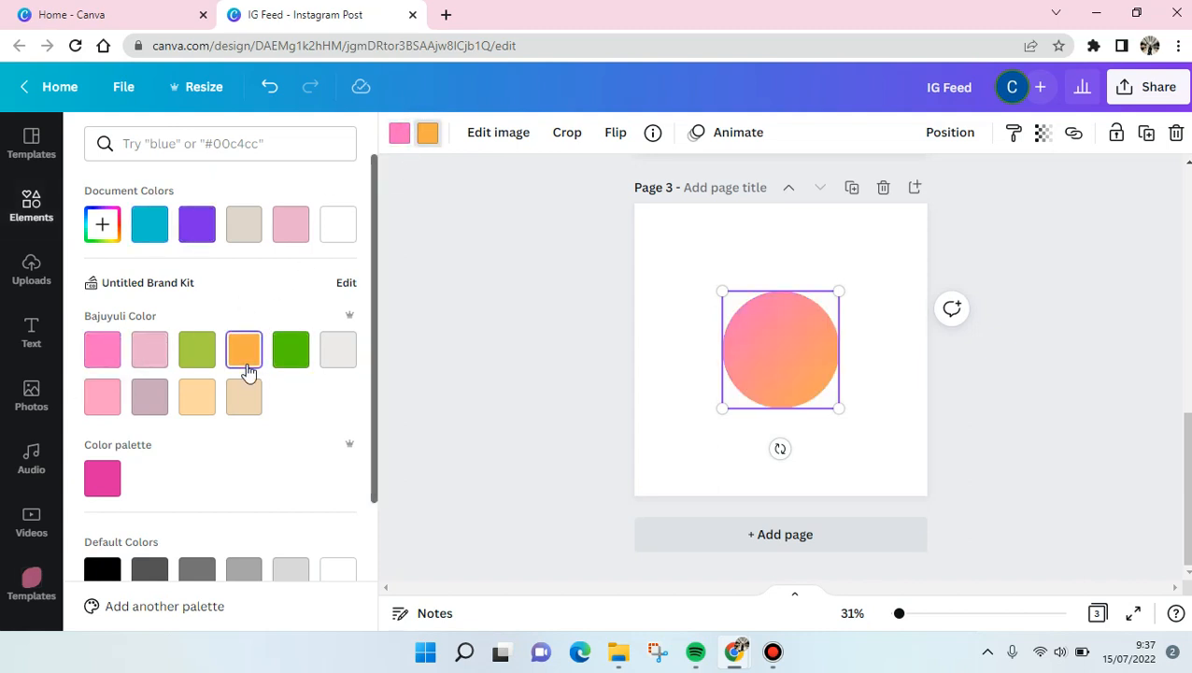
pyautogui.click(244, 349)
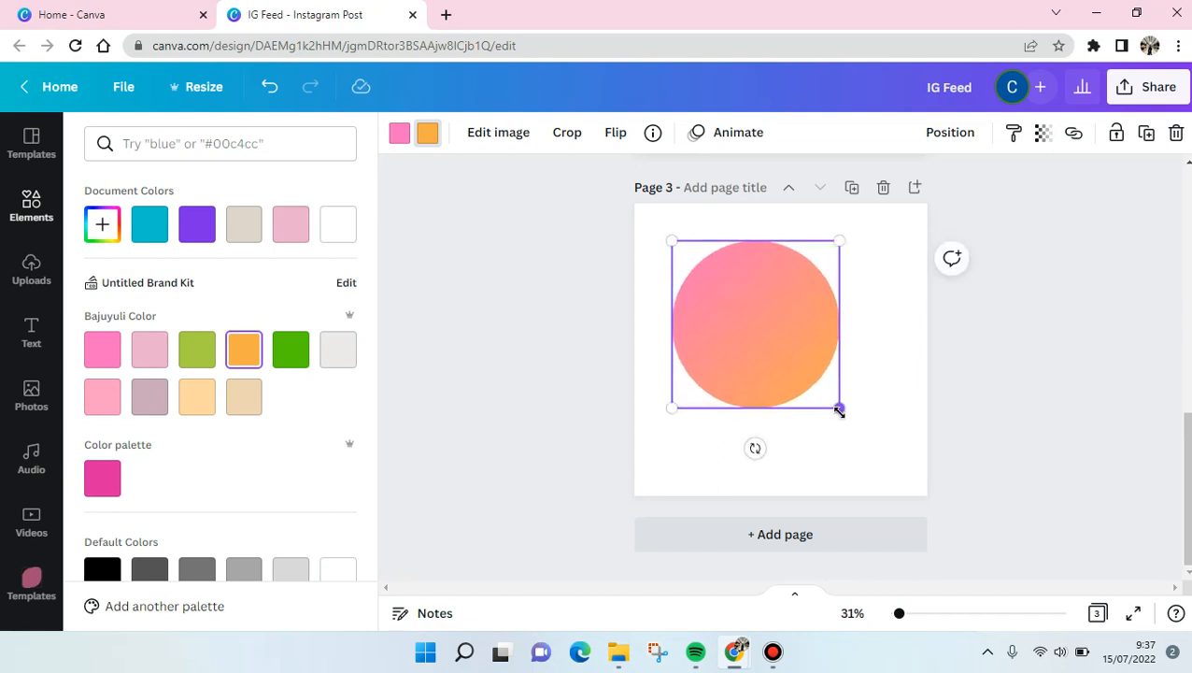
pyautogui.moveTo(839, 409); pyautogui.dragTo(900, 472)
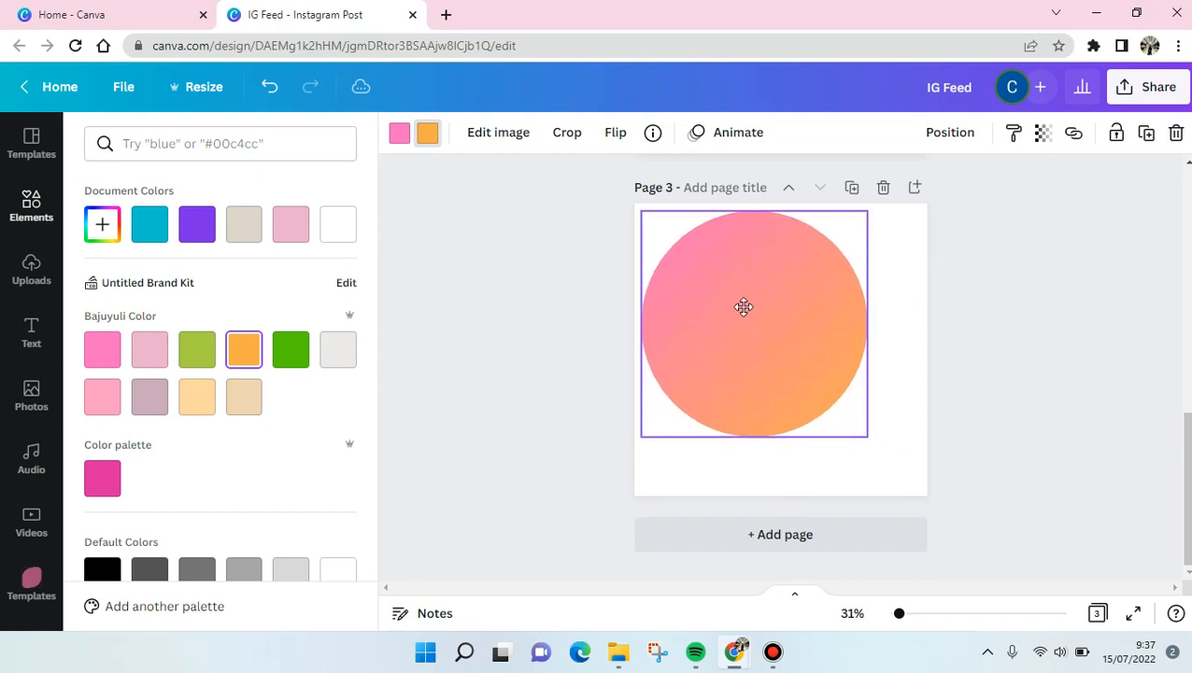
pyautogui.moveTo(743, 307); pyautogui.dragTo(772, 335)
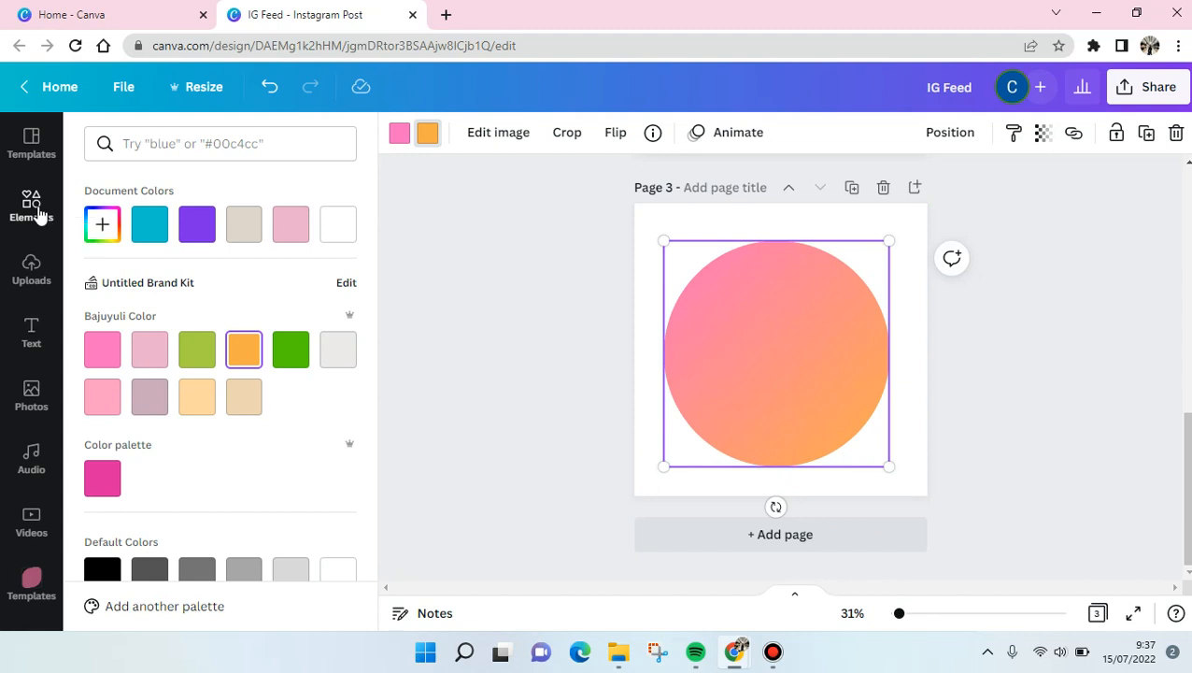
# - Search Elements again and add the blue-cream gradient blob over the circle
pyautogui.click(31, 204)
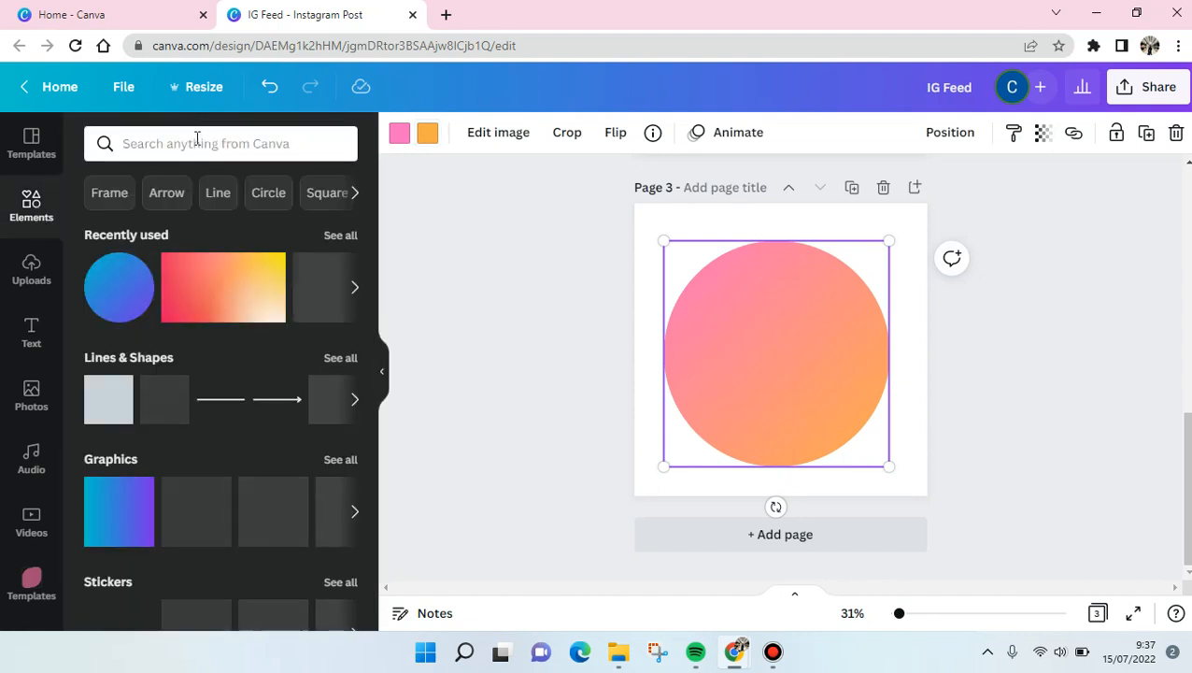
pyautogui.click(220, 143)
pyautogui.write('gradient')
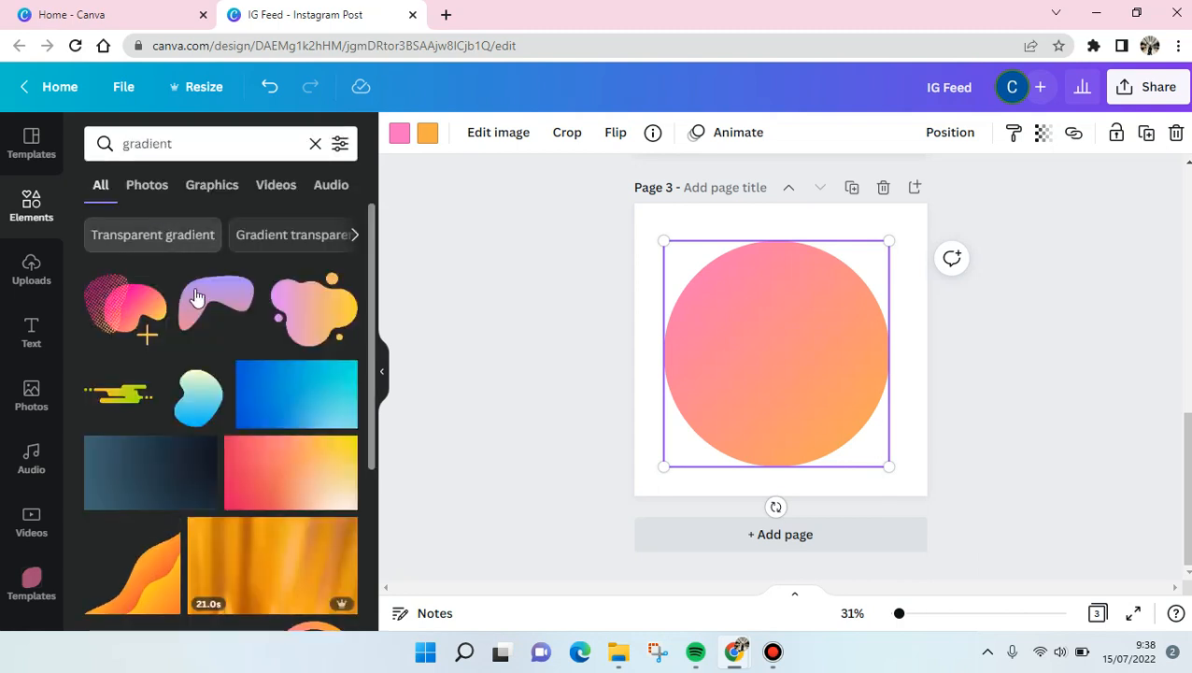
pyautogui.moveTo(199, 395)
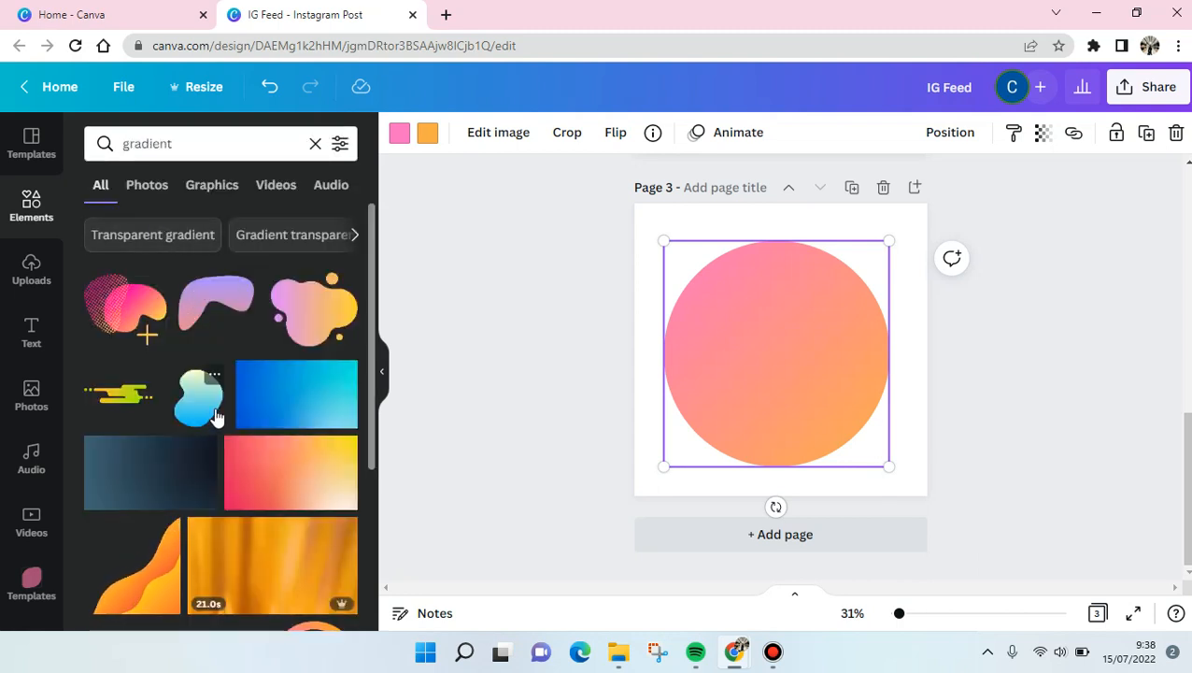
pyautogui.click(399, 133)
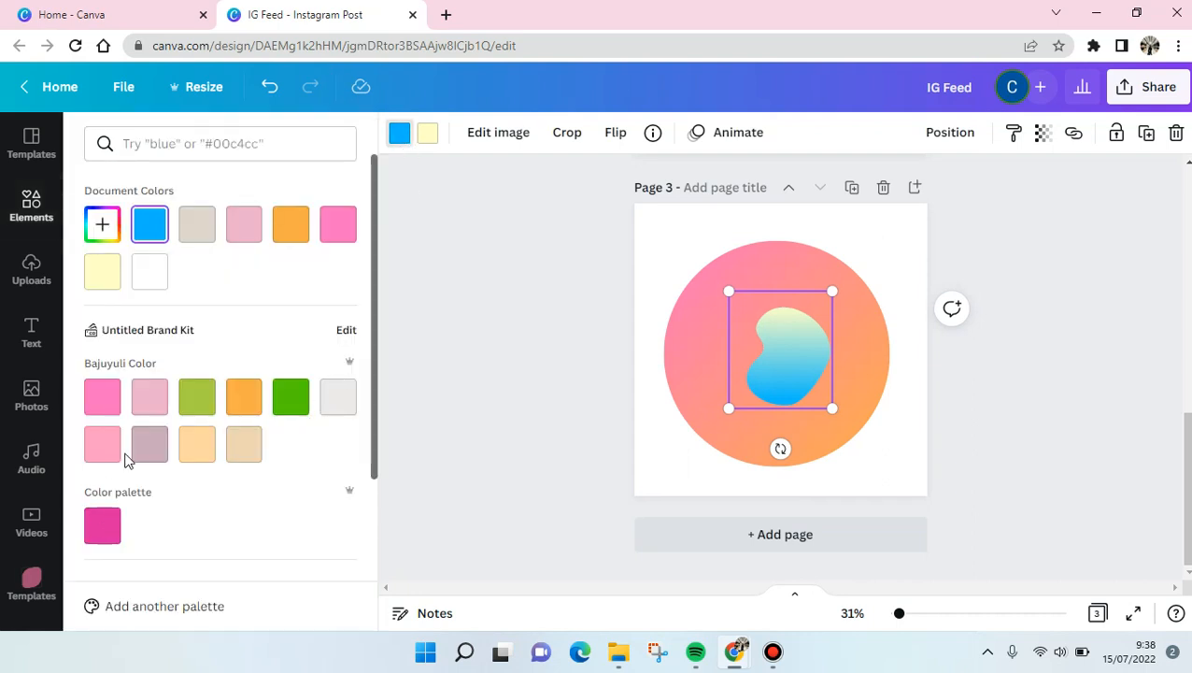
# - Turn the blob's blue to pink and move it onto the circle's lower-right edge
pyautogui.click(102, 396)
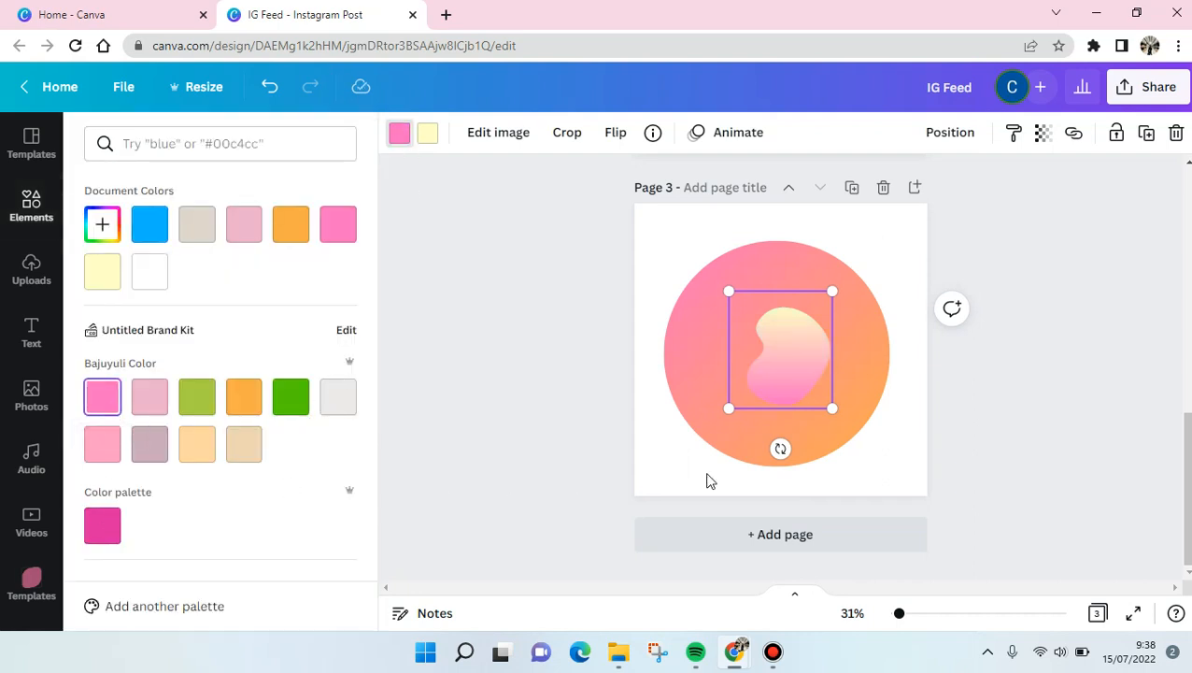
pyautogui.moveTo(781, 351); pyautogui.dragTo(846, 421)
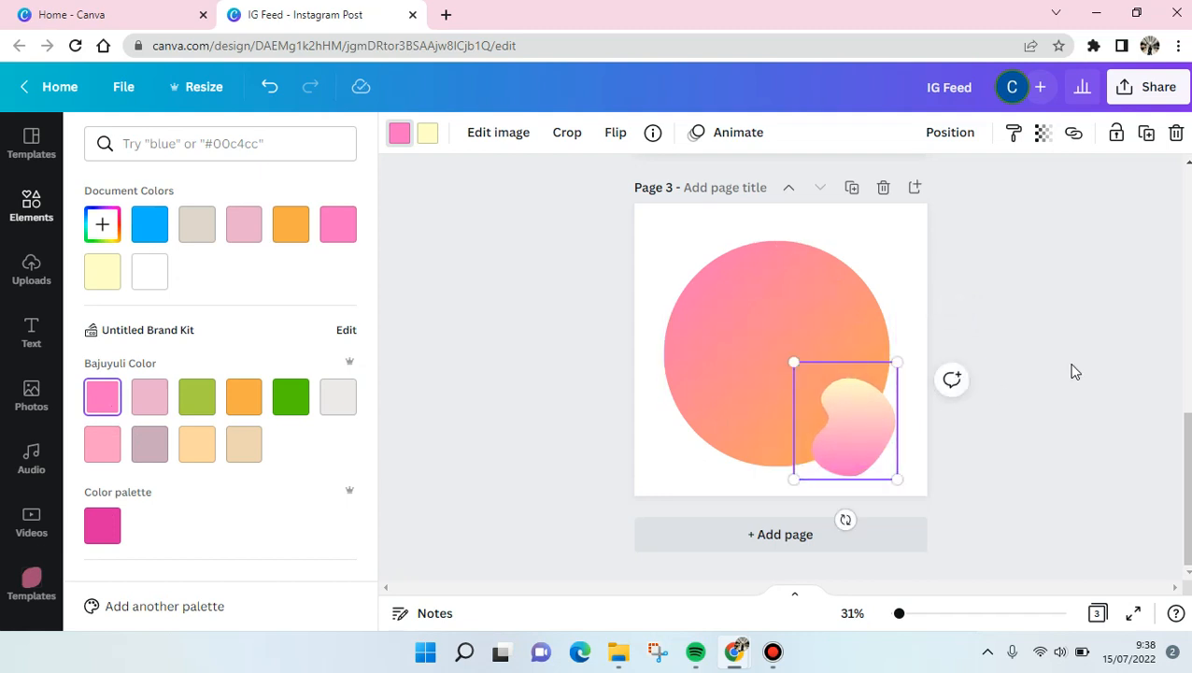
pyautogui.write('gradient')
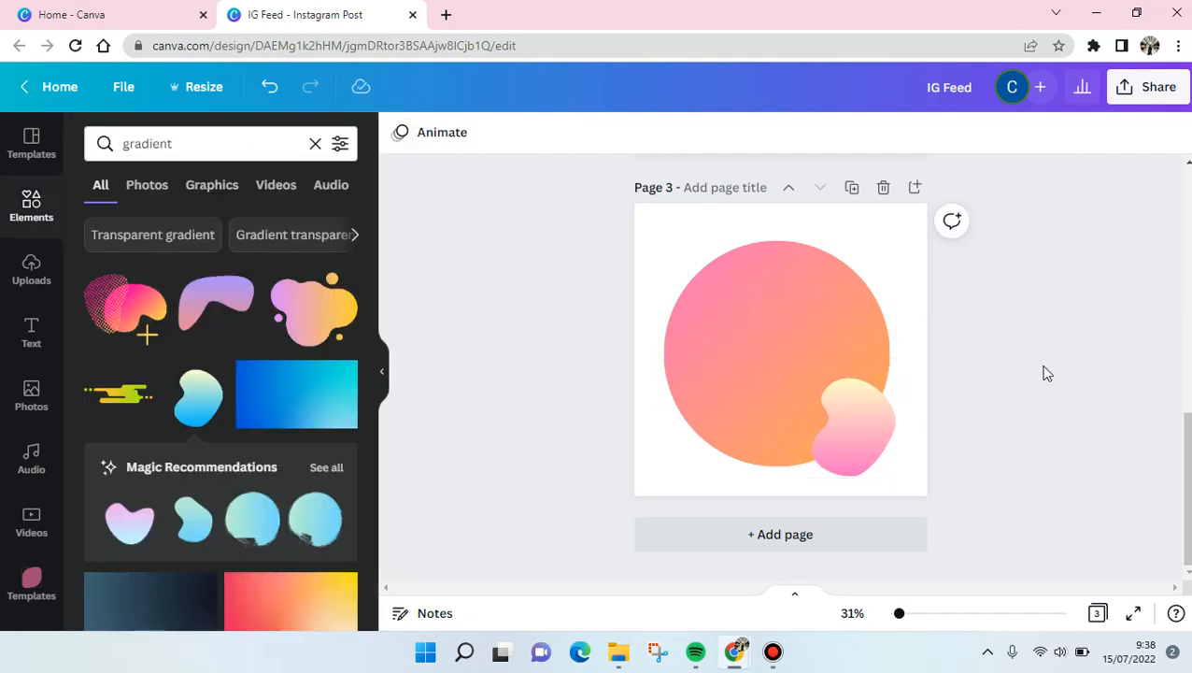
pyautogui.moveTo(1037, 373)
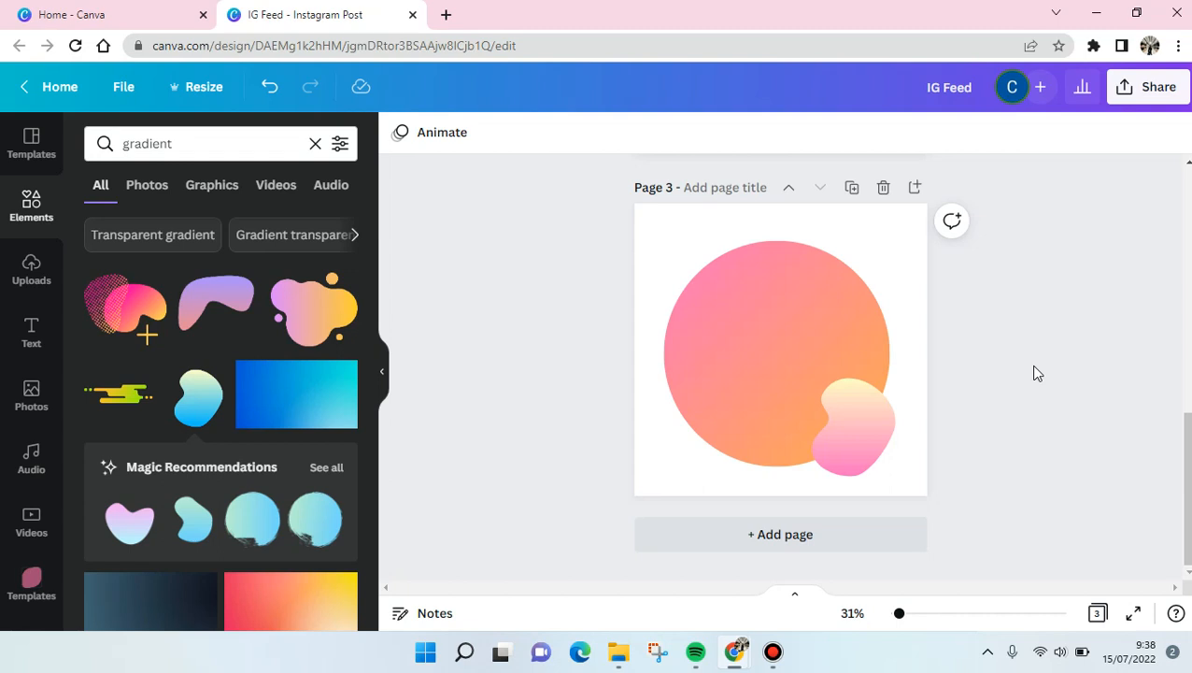